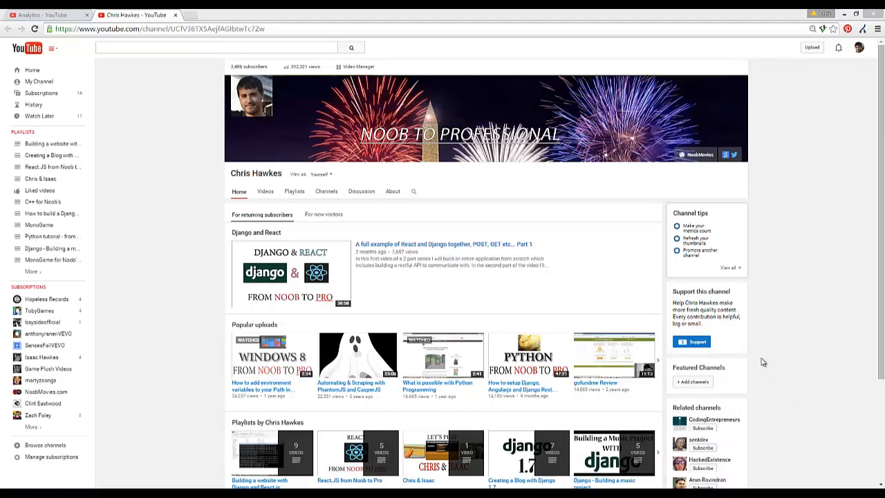
{"action": "mouse_move", "coordinate": [821, 373]}
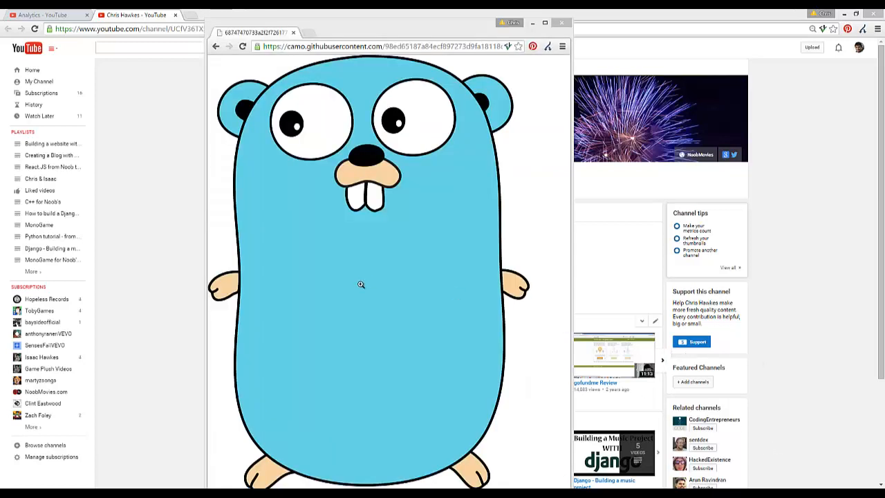
{"action": "mouse_move", "coordinate": [322, 116]}
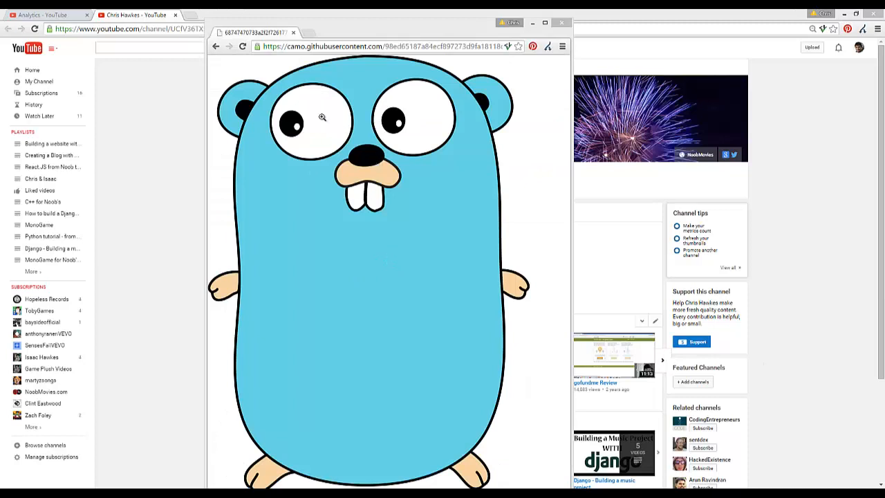
{"action": "mouse_move", "coordinate": [243, 265]}
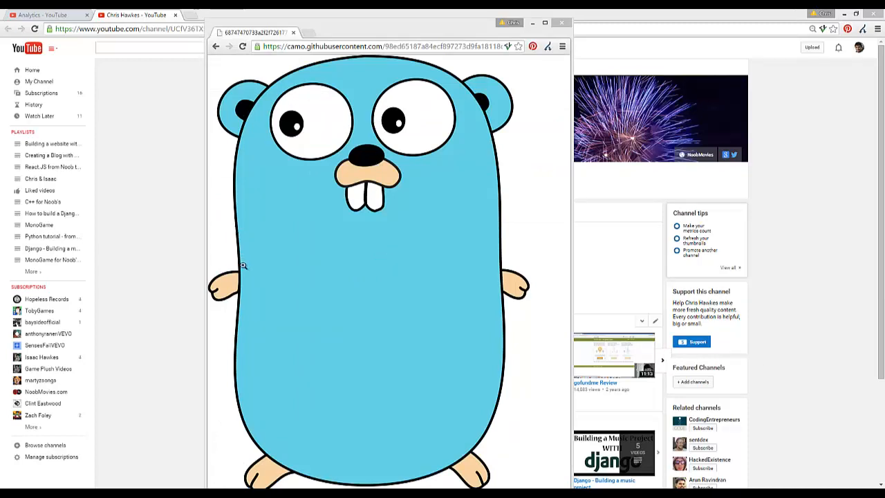
{"action": "mouse_move", "coordinate": [501, 340]}
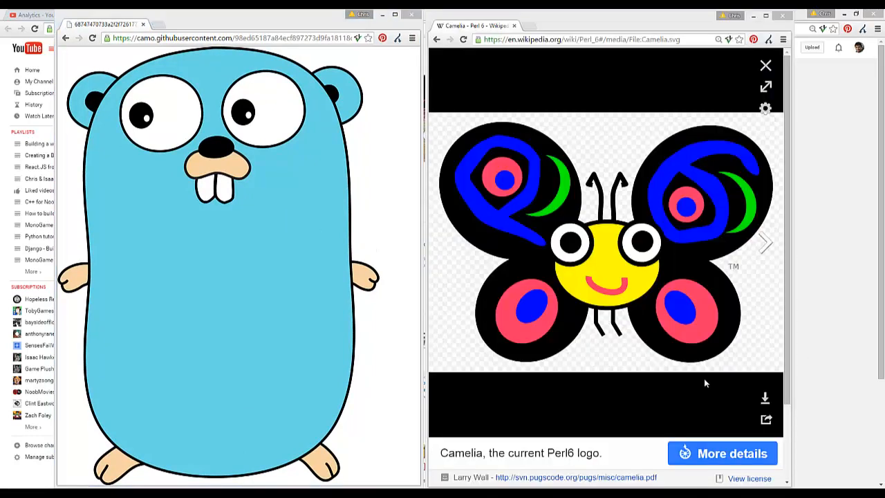
{"action": "mouse_move", "coordinate": [553, 157]}
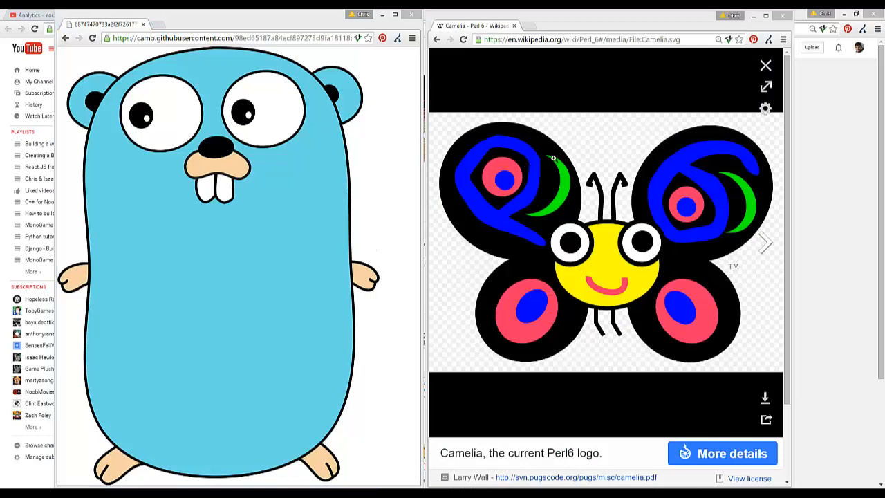
{"action": "mouse_move", "coordinate": [554, 186]}
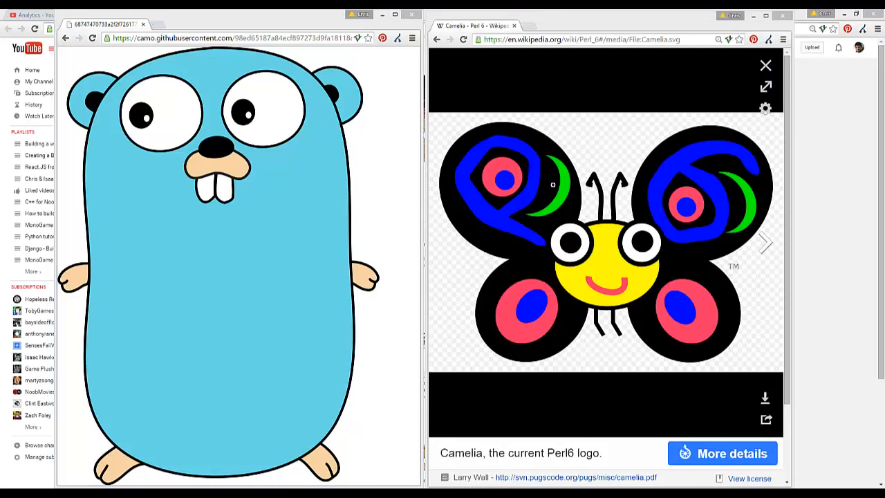
{"action": "mouse_move", "coordinate": [575, 141]}
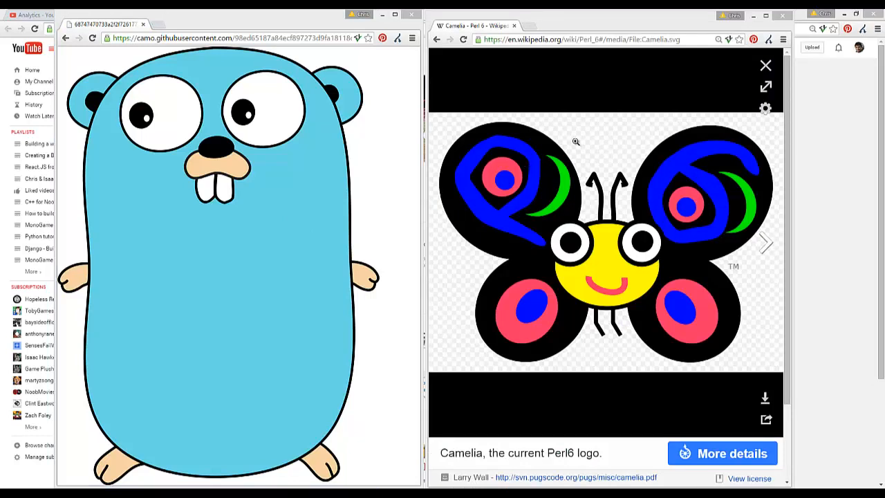
{"action": "mouse_move", "coordinate": [570, 222]}
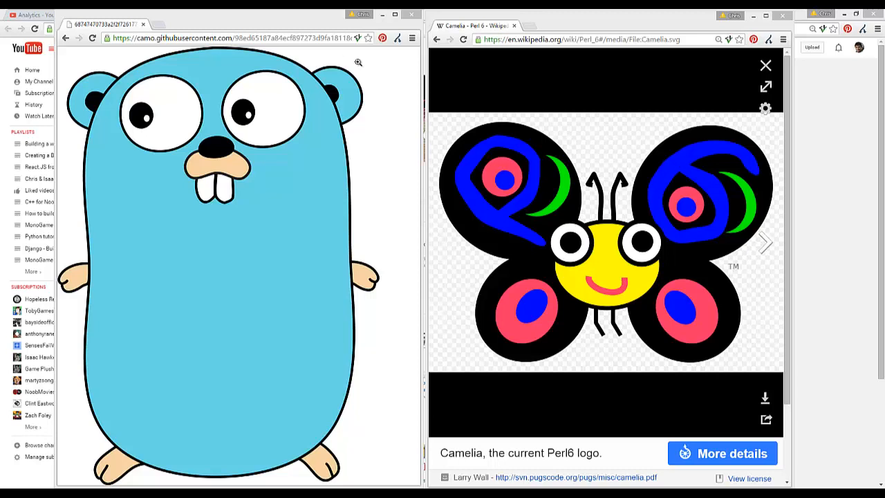
{"action": "mouse_move", "coordinate": [681, 238]}
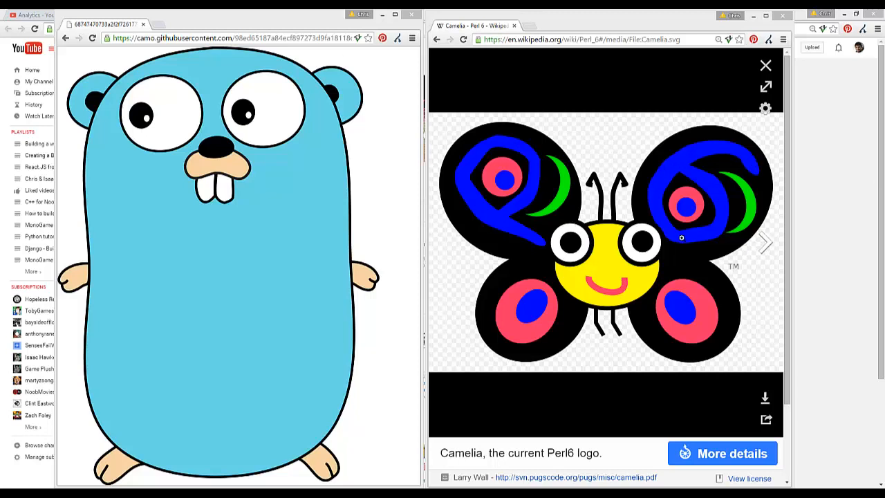
{"action": "mouse_move", "coordinate": [625, 205]}
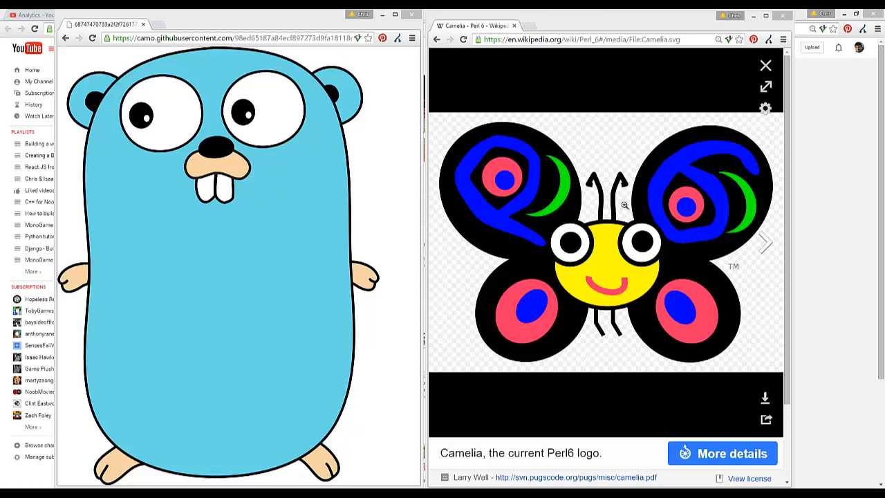
{"action": "mouse_move", "coordinate": [494, 210]}
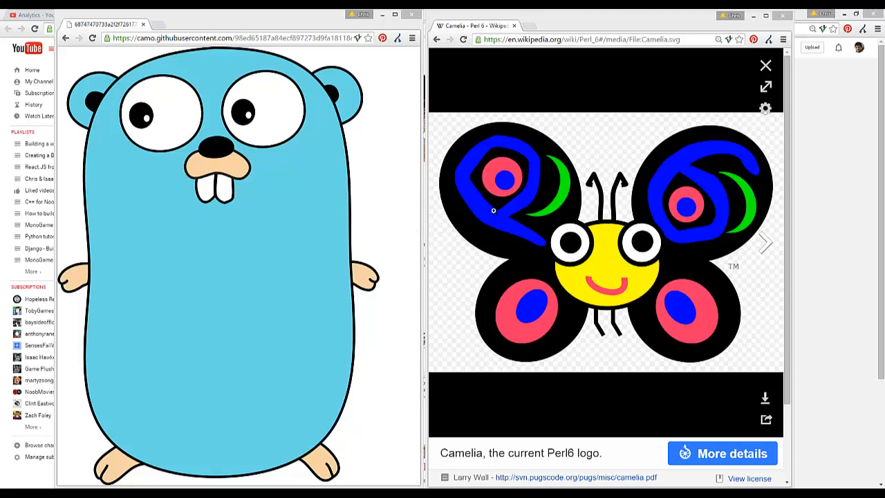
{"action": "mouse_move", "coordinate": [468, 189]}
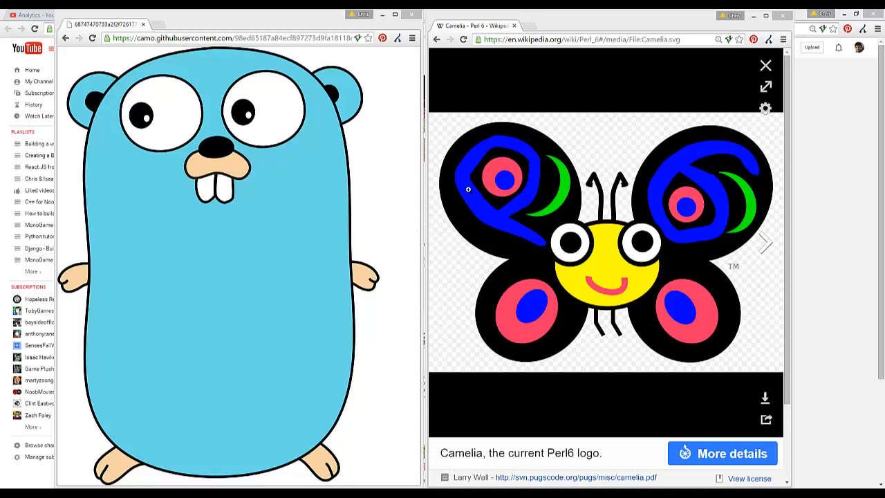
{"action": "mouse_move", "coordinate": [706, 168]}
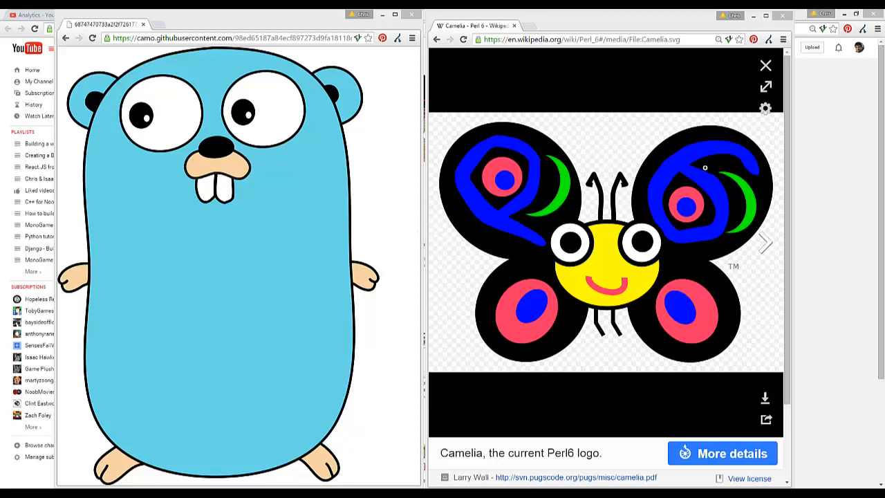
{"action": "mouse_move", "coordinate": [693, 263]}
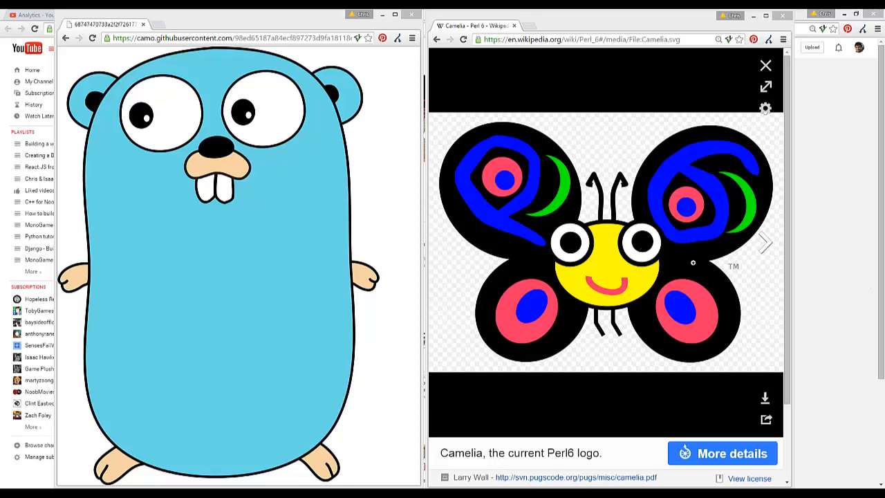
{"action": "mouse_move", "coordinate": [714, 282]}
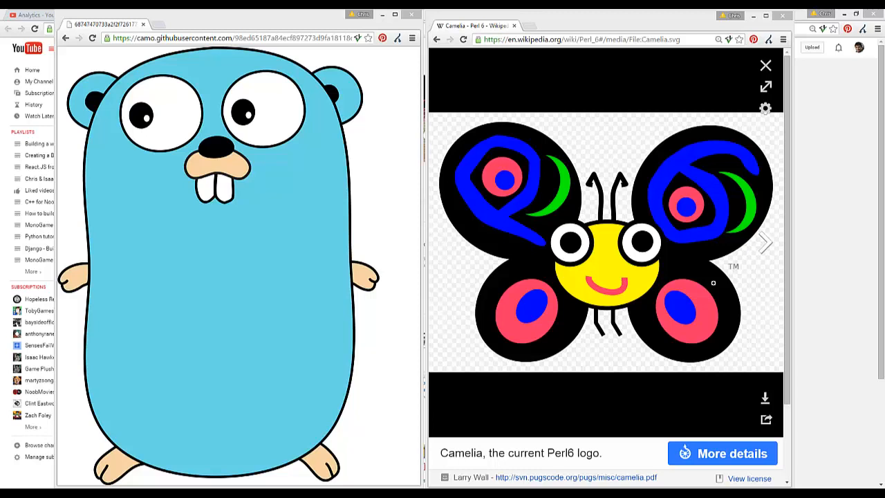
{"action": "mouse_move", "coordinate": [843, 353]}
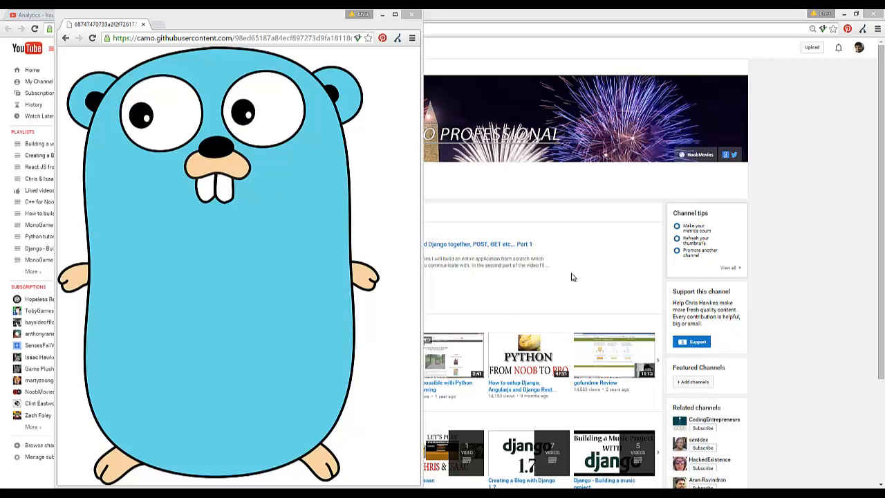
{"action": "mouse_move", "coordinate": [377, 77]}
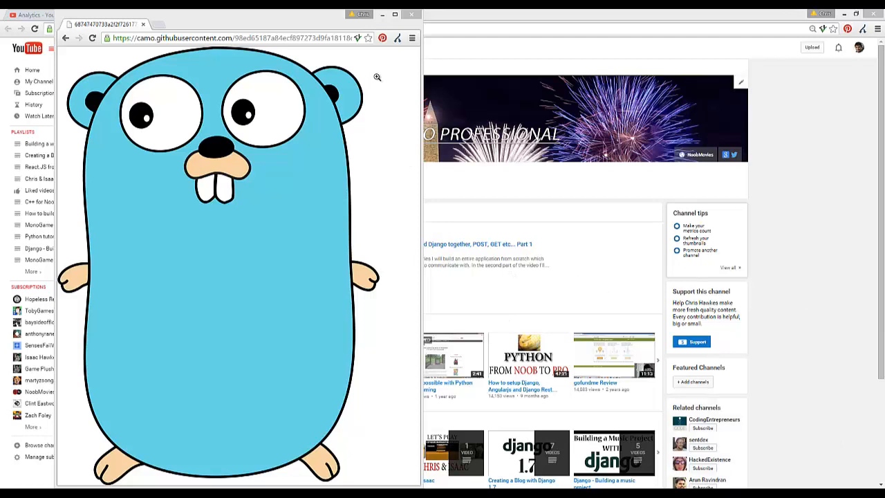
- Switch from the gopher image tab to the Wikipedia biography of Go's co-inventor
{"action": "left_click", "coordinate": [194, 25]}
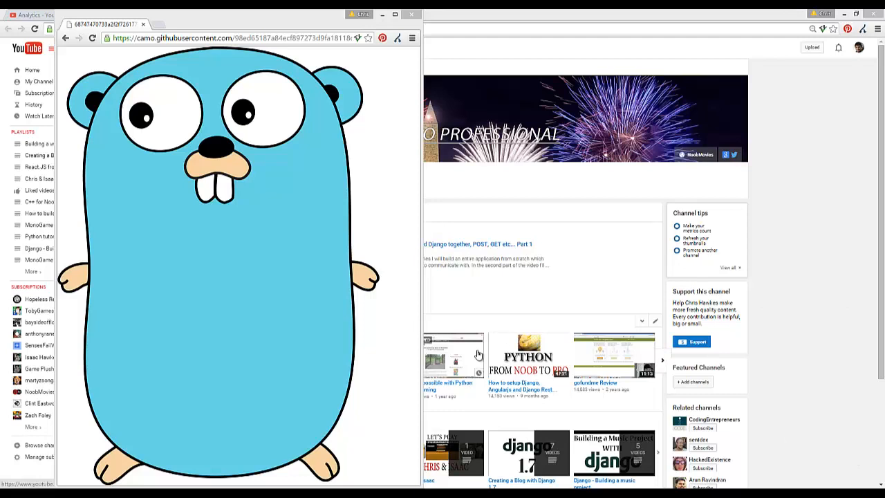
{"action": "mouse_move", "coordinate": [542, 255]}
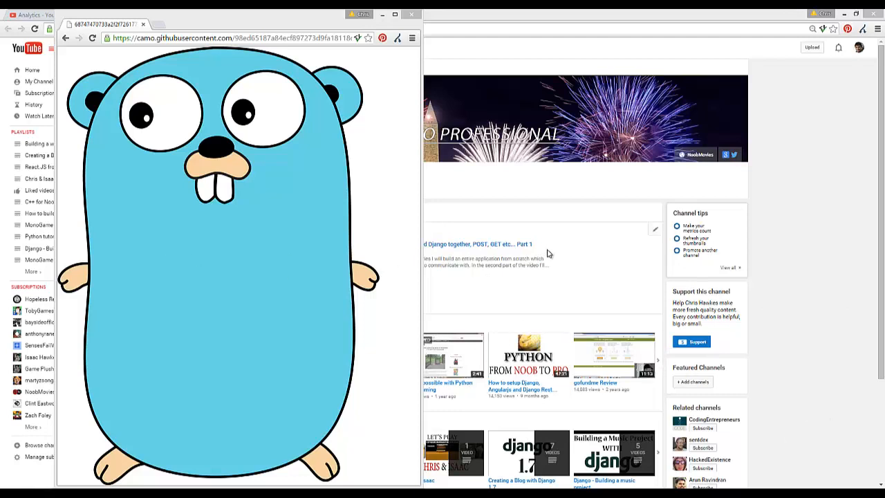
{"action": "mouse_move", "coordinate": [809, 363]}
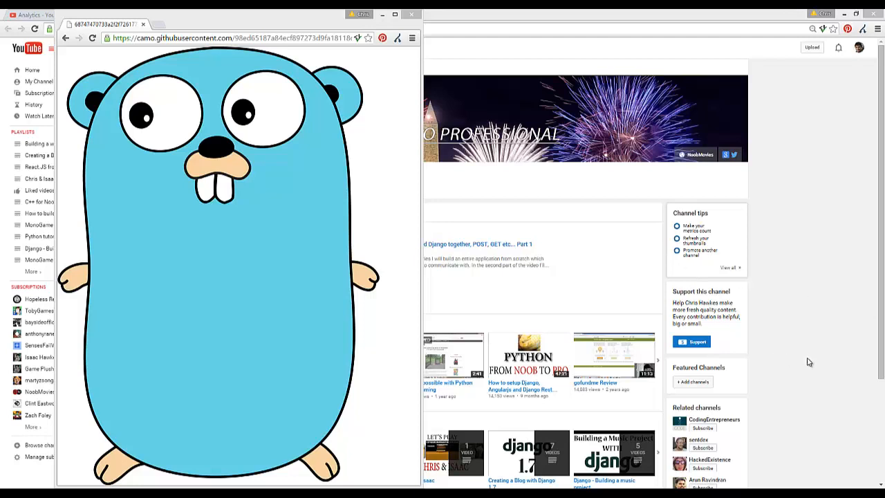
{"action": "mouse_move", "coordinate": [328, 208]}
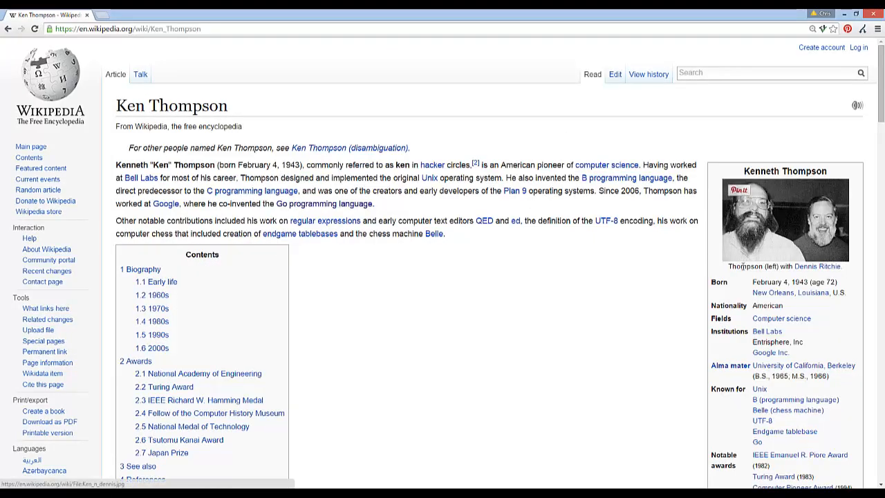
- Scroll through the Ken Thompson biography's early-life and 1960s sections, then back up
{"action": "scroll", "scroll_direction": "down", "scroll_amount": 3}
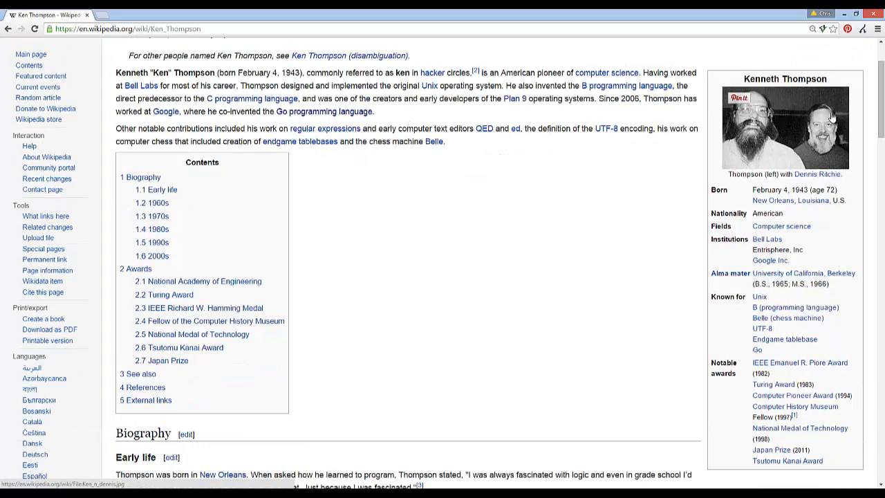
{"action": "mouse_move", "coordinate": [745, 132]}
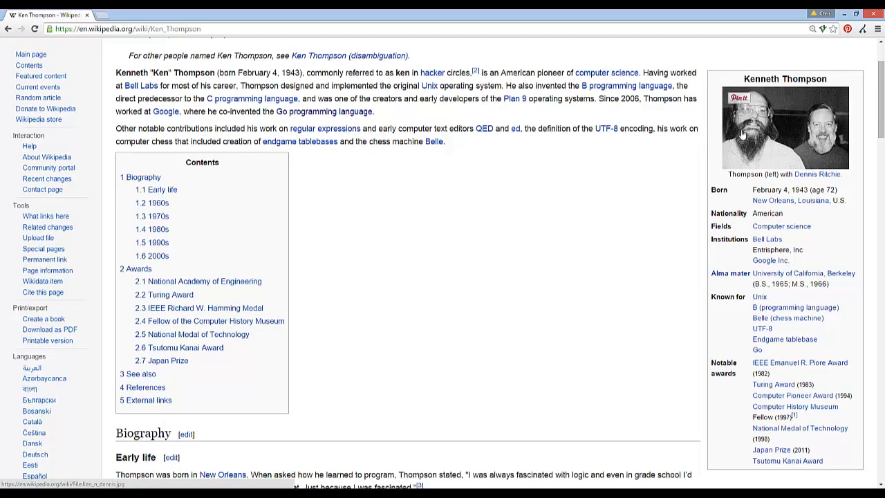
{"action": "scroll", "scroll_direction": "down", "scroll_amount": 3}
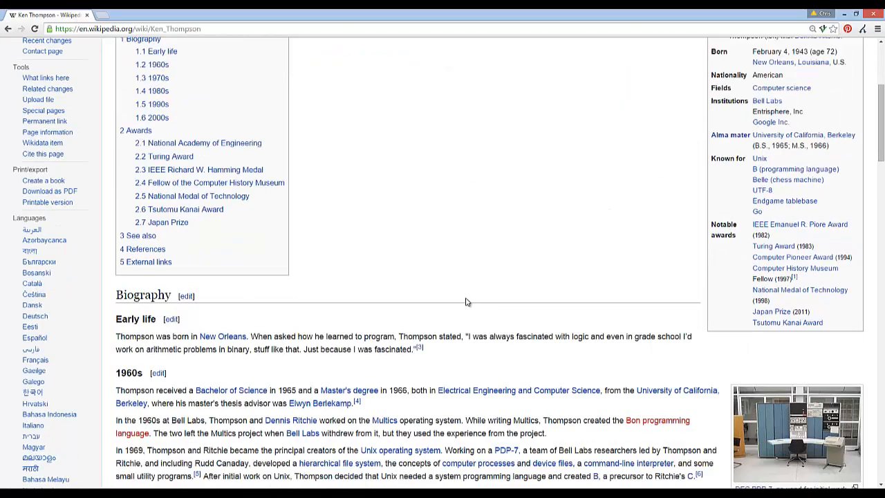
{"action": "scroll", "scroll_direction": "down", "scroll_amount": 3}
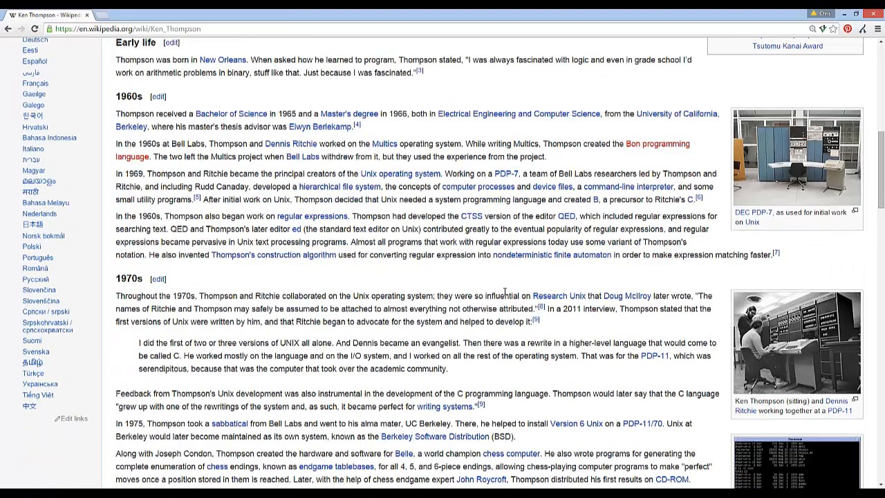
{"action": "scroll", "scroll_direction": "up", "scroll_amount": 3}
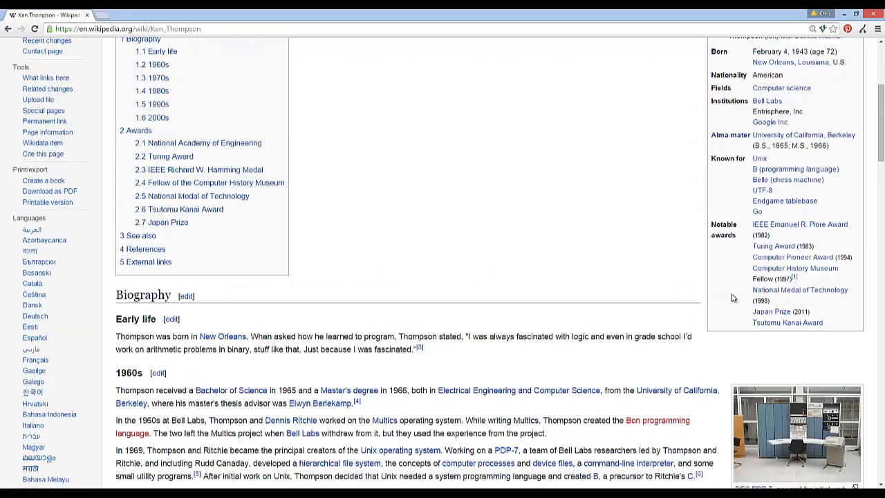
{"action": "mouse_move", "coordinate": [620, 302]}
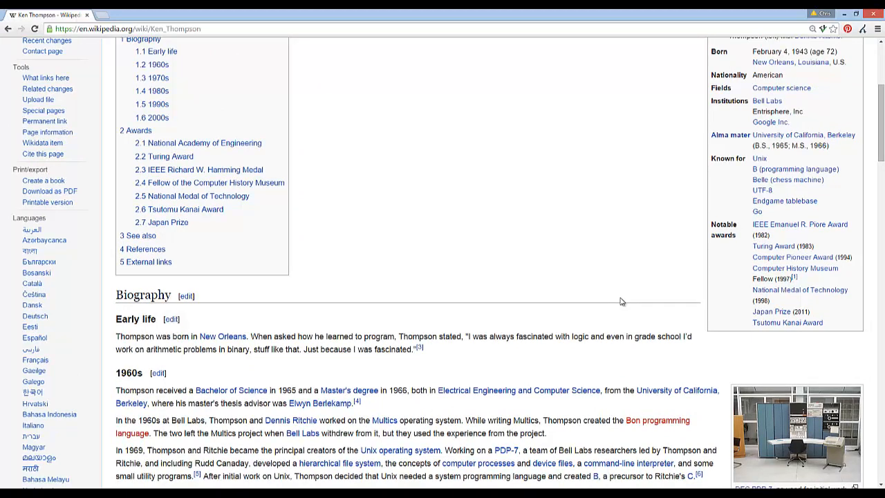
{"action": "mouse_move", "coordinate": [625, 310]}
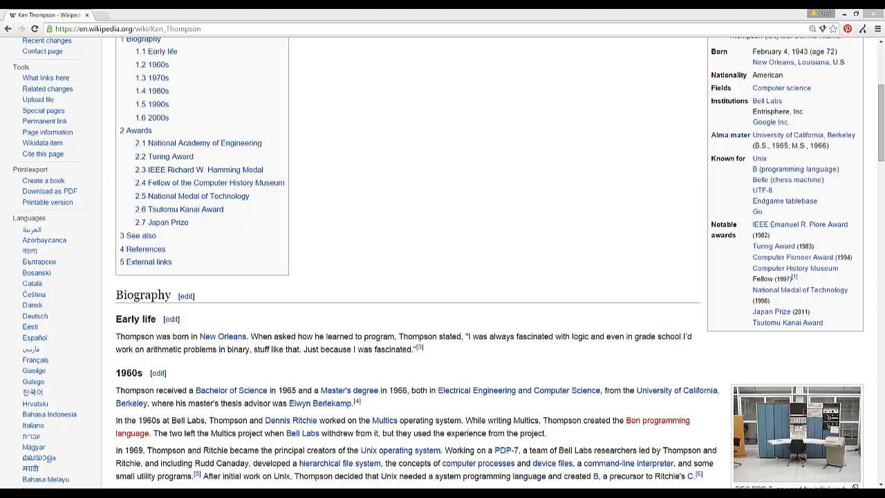
{"action": "mouse_move", "coordinate": [862, 130]}
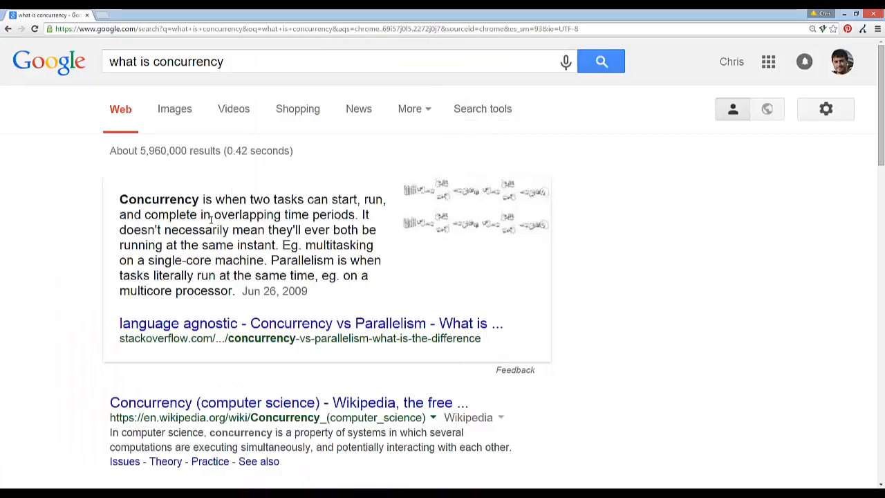
{"action": "mouse_move", "coordinate": [335, 202]}
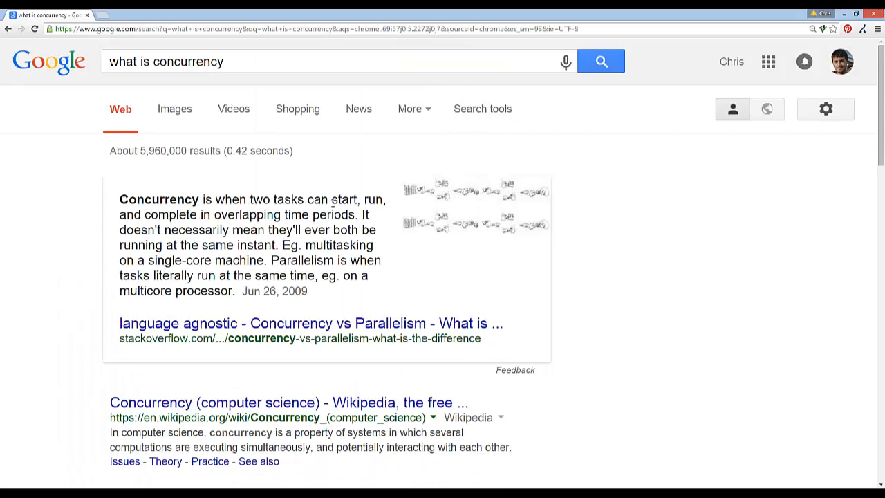
{"action": "mouse_move", "coordinate": [246, 224]}
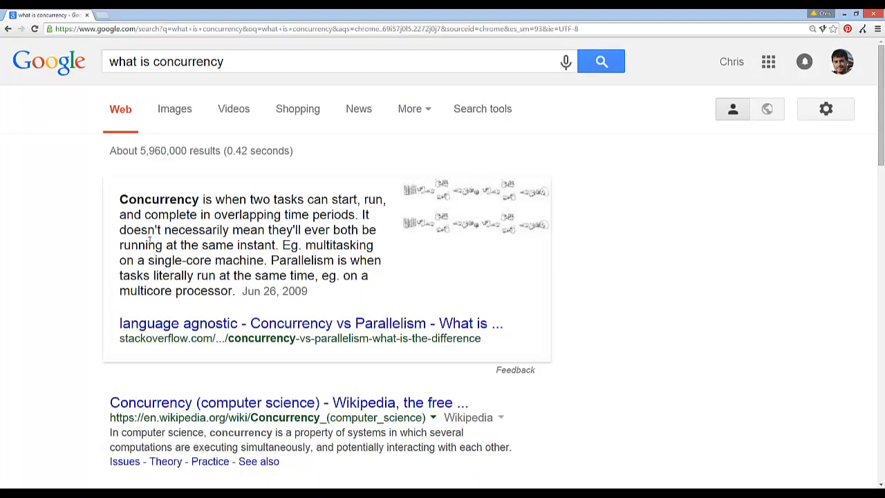
{"action": "mouse_move", "coordinate": [316, 252]}
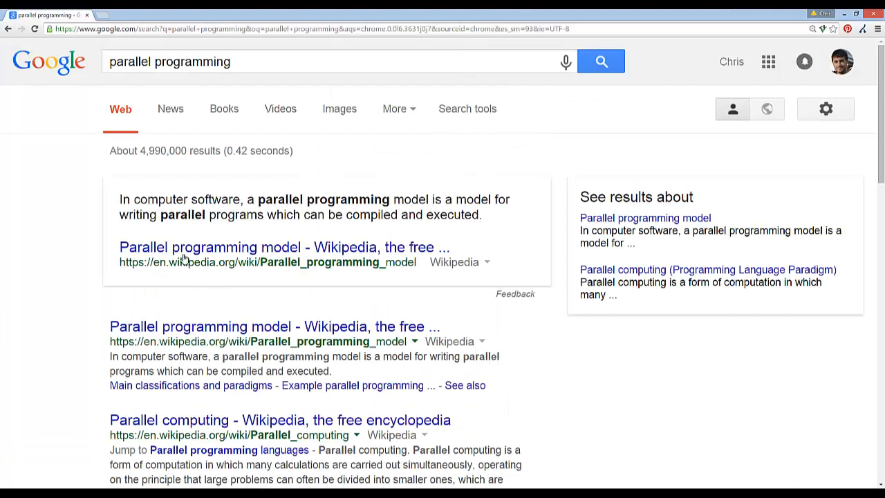
{"action": "mouse_move", "coordinate": [195, 232]}
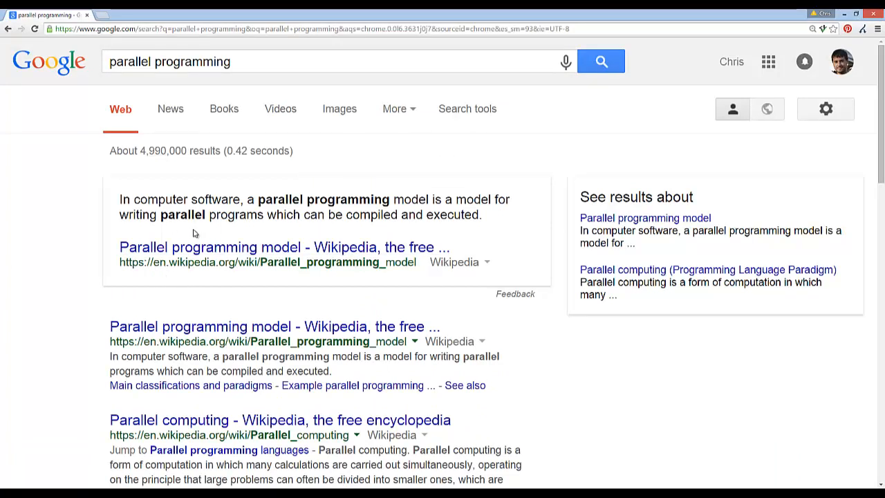
{"action": "mouse_move", "coordinate": [232, 227]}
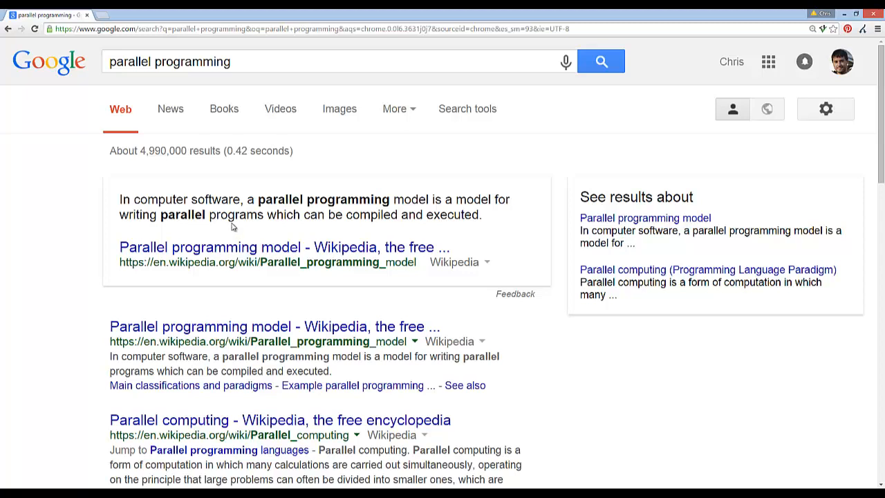
{"action": "mouse_move", "coordinate": [259, 236]}
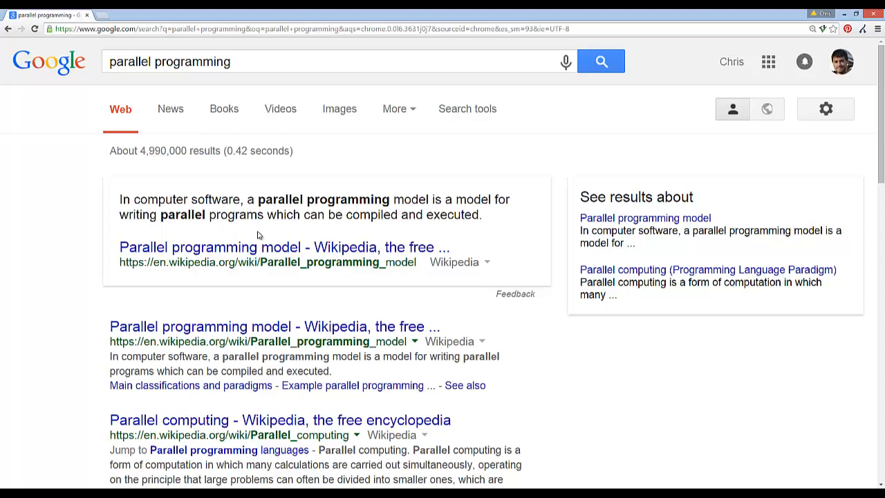
{"action": "mouse_move", "coordinate": [166, 173]}
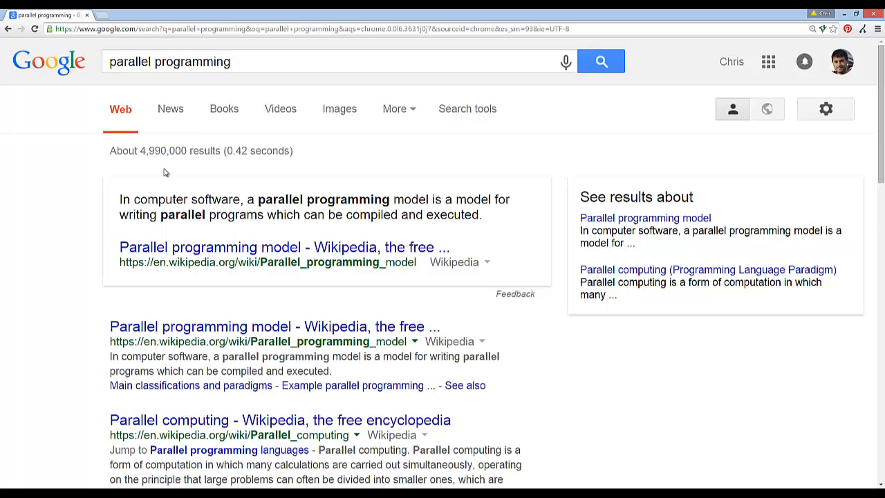
- Search Google for 'what is concurrency' to see the definition snippet
{"action": "type", "text": "what is concurrency"}
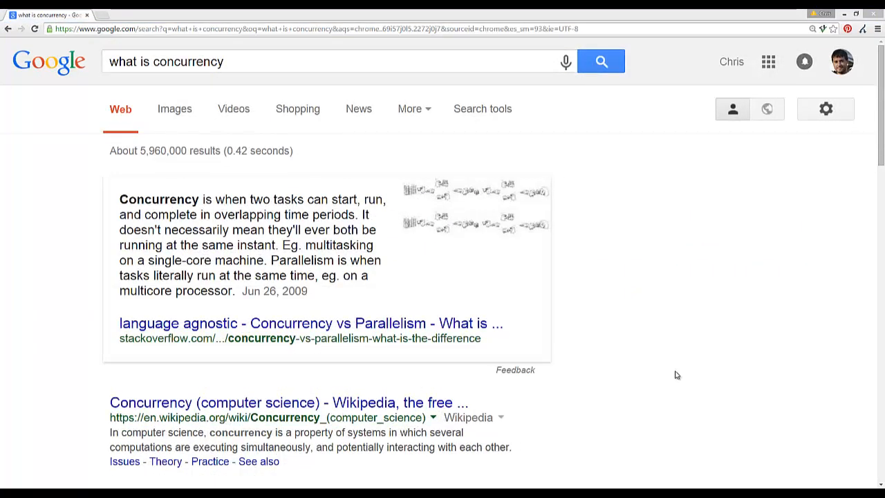
{"action": "mouse_move", "coordinate": [751, 379]}
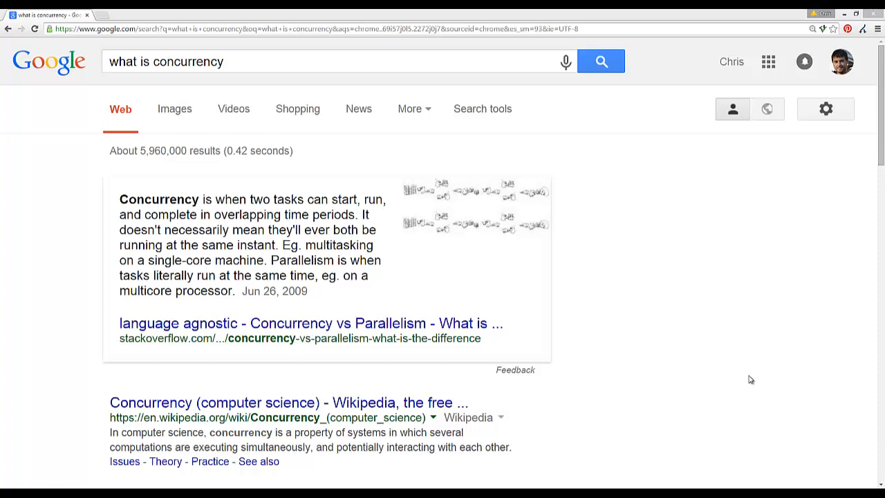
{"action": "mouse_move", "coordinate": [321, 312]}
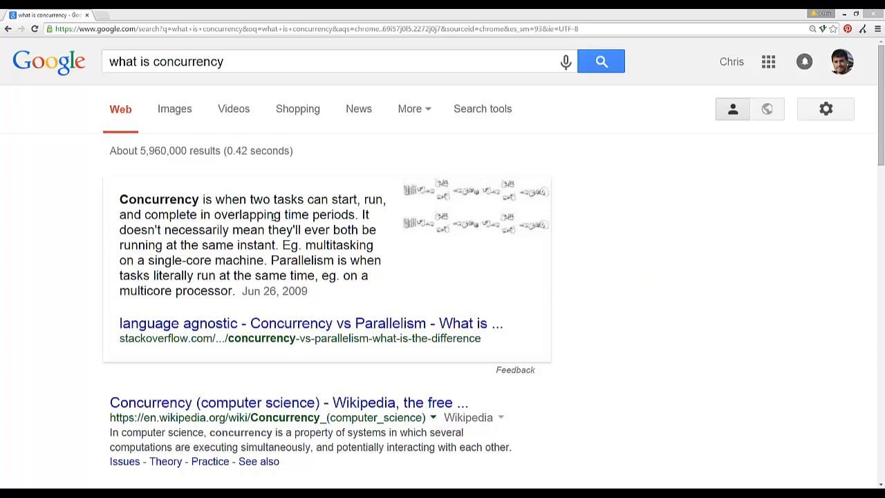
{"action": "mouse_move", "coordinate": [426, 270]}
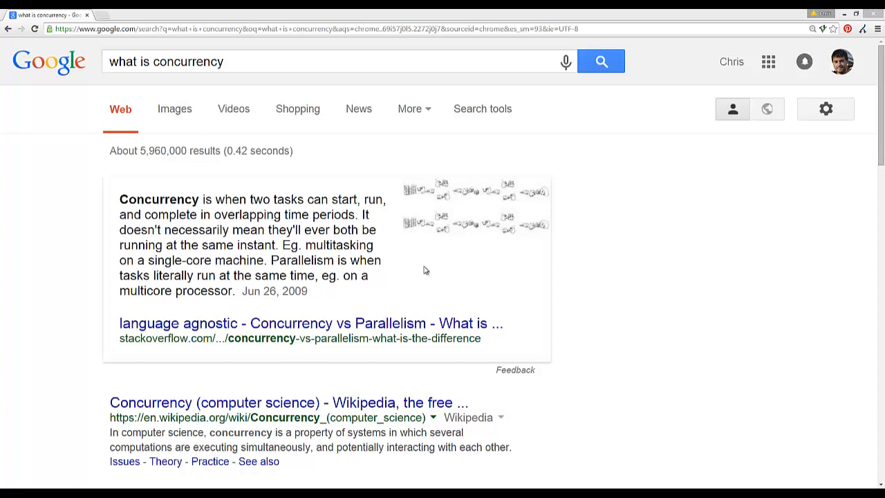
{"action": "mouse_move", "coordinate": [411, 269]}
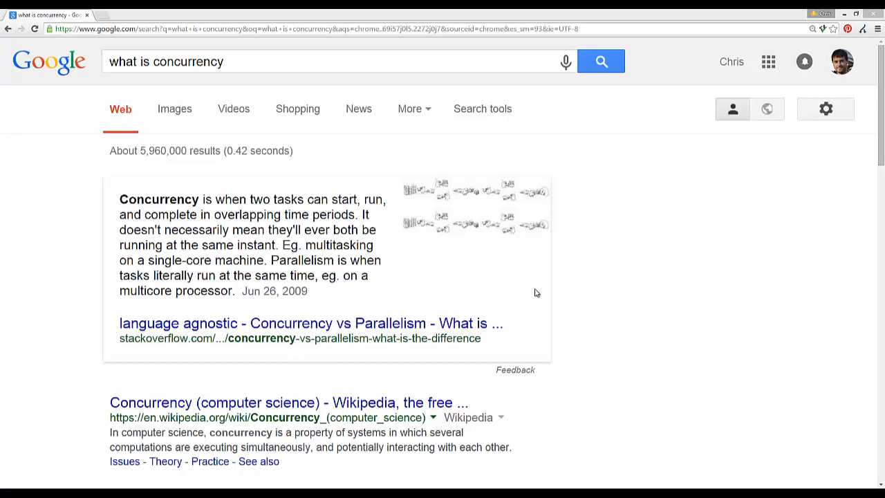
{"action": "mouse_move", "coordinate": [669, 341]}
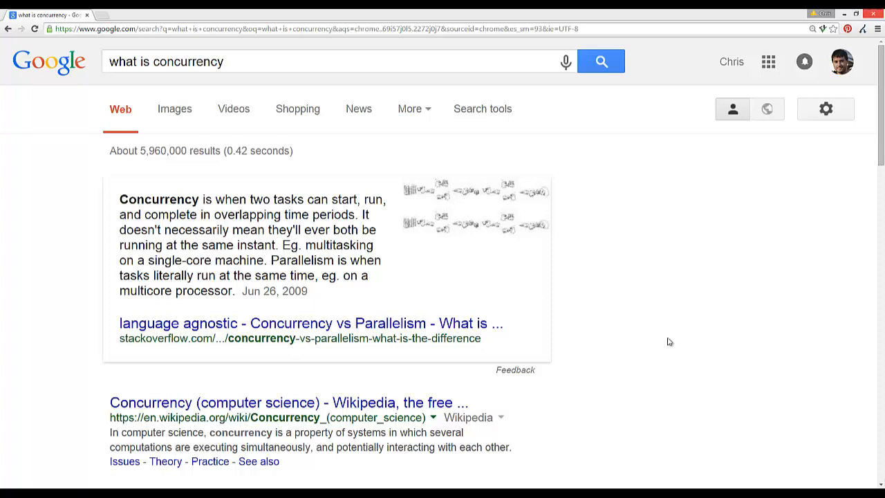
{"action": "mouse_move", "coordinate": [659, 309]}
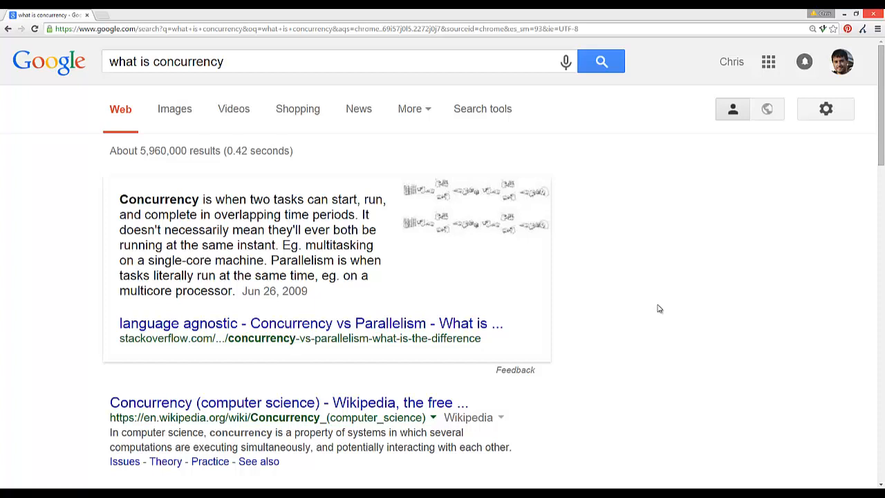
{"action": "mouse_move", "coordinate": [330, 61]}
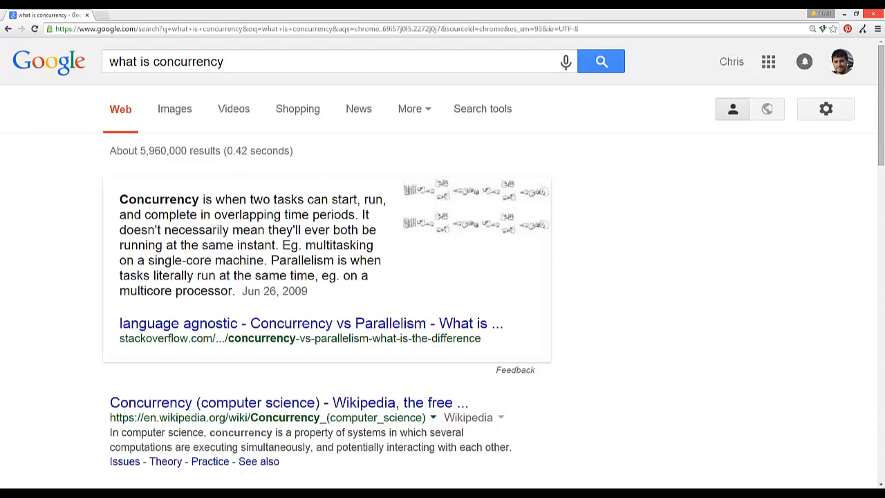
{"action": "mouse_move", "coordinate": [636, 312]}
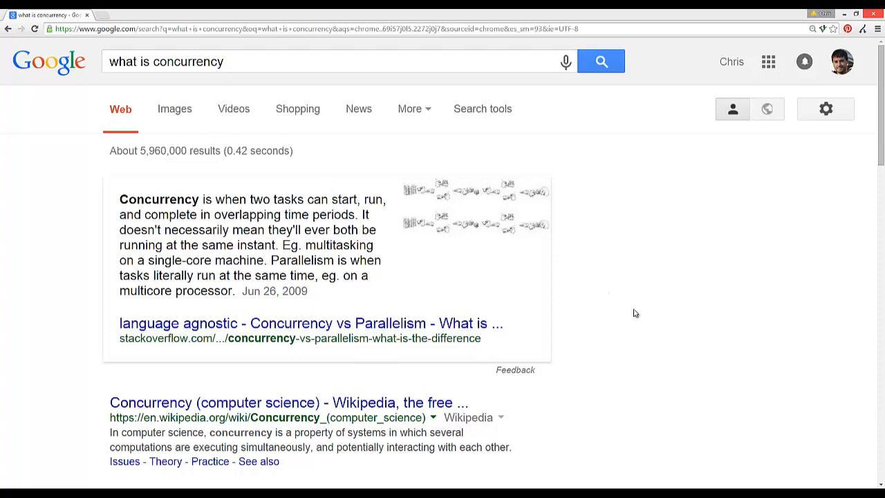
{"action": "mouse_move", "coordinate": [720, 309]}
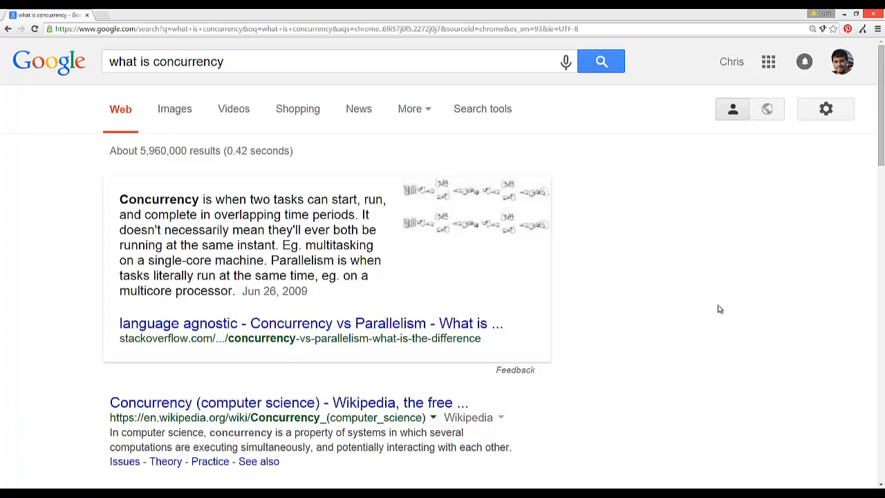
{"action": "mouse_move", "coordinate": [771, 332]}
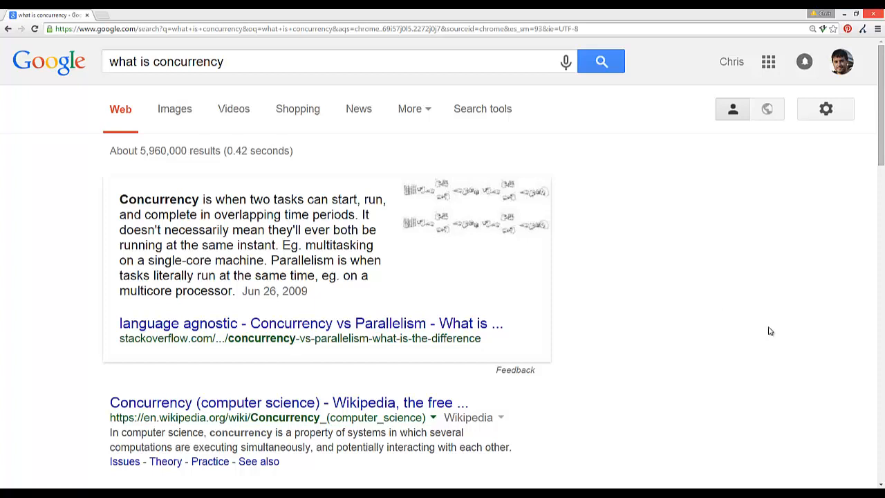
{"action": "mouse_move", "coordinate": [551, 300]}
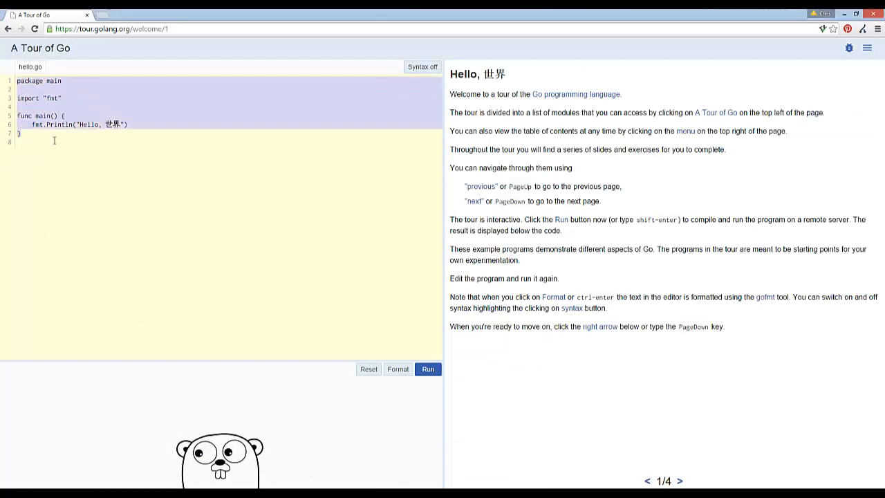
- Navigate to tour.golang.org and land on the Tour of Go hello-world lesson
{"action": "left_click", "coordinate": [144, 127]}
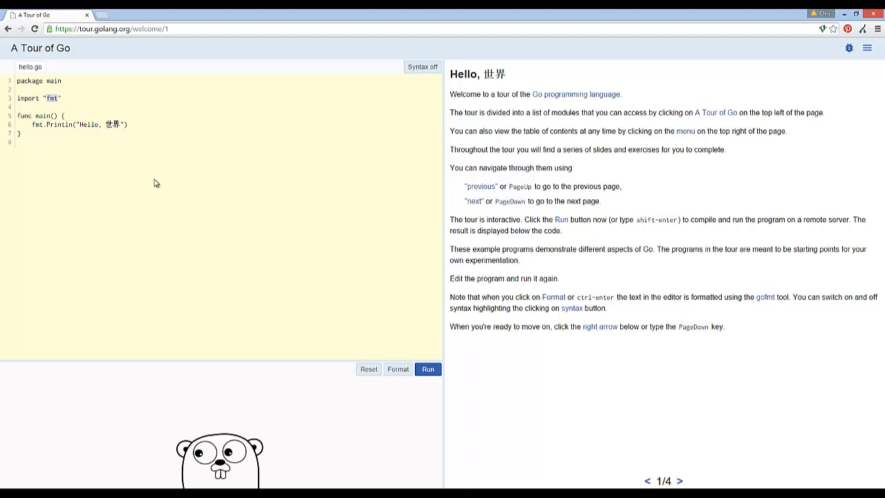
{"action": "mouse_move", "coordinate": [6, 94]}
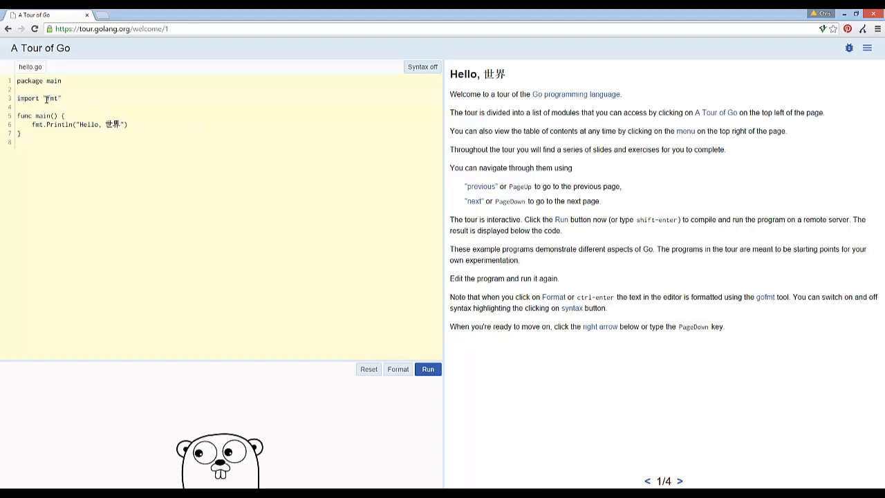
{"action": "double_click", "coordinate": [51, 98]}
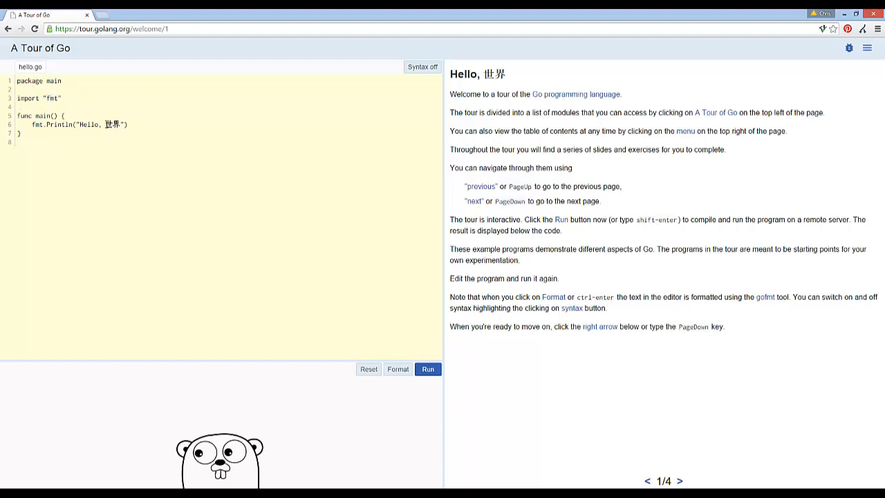
{"action": "mouse_move", "coordinate": [434, 209]}
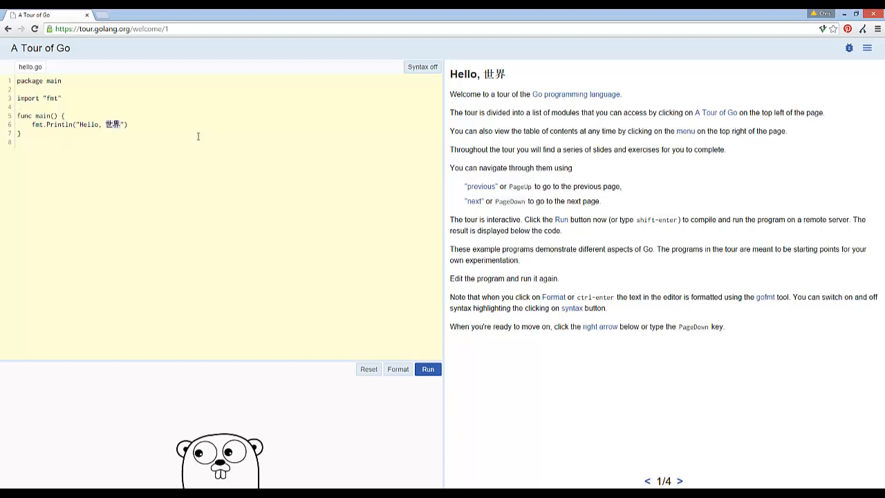
{"action": "left_click", "coordinate": [102, 125]}
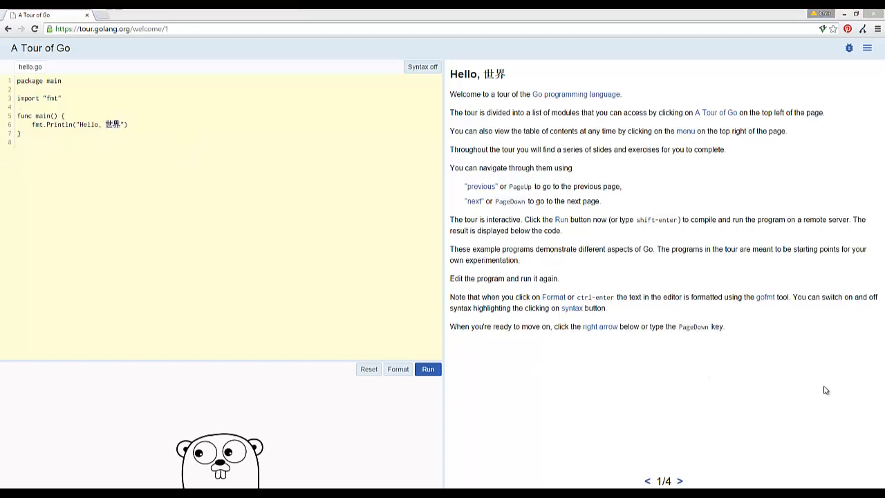
{"action": "mouse_move", "coordinate": [368, 357]}
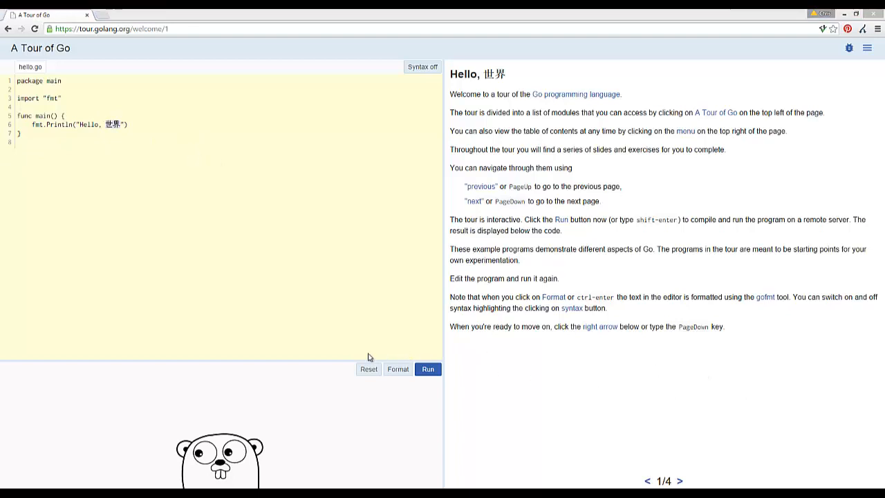
{"action": "mouse_move", "coordinate": [531, 387]}
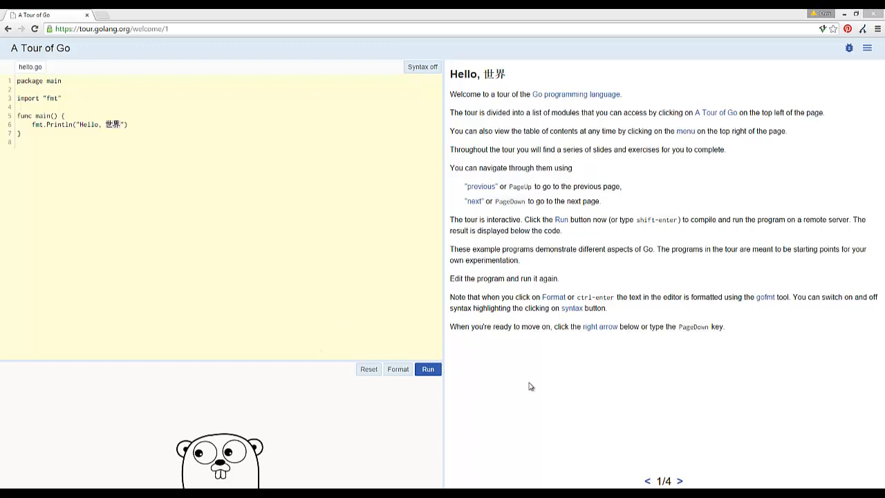
{"action": "mouse_move", "coordinate": [628, 378]}
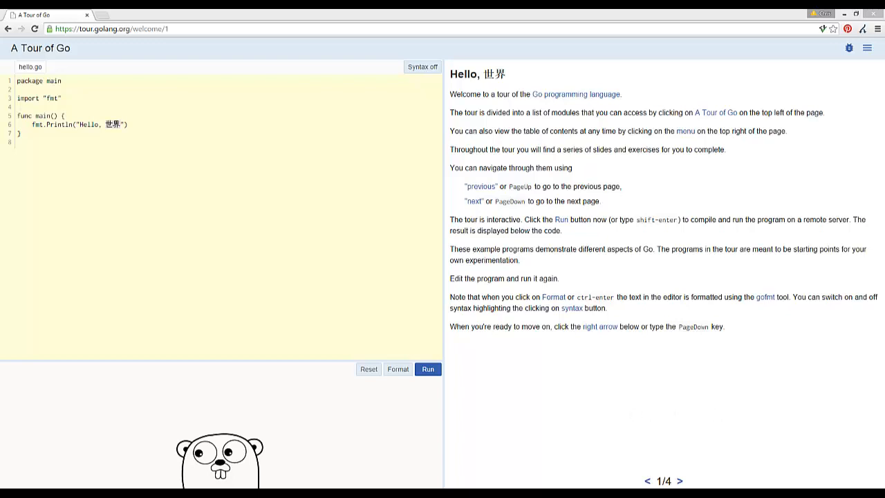
{"action": "mouse_move", "coordinate": [446, 262]}
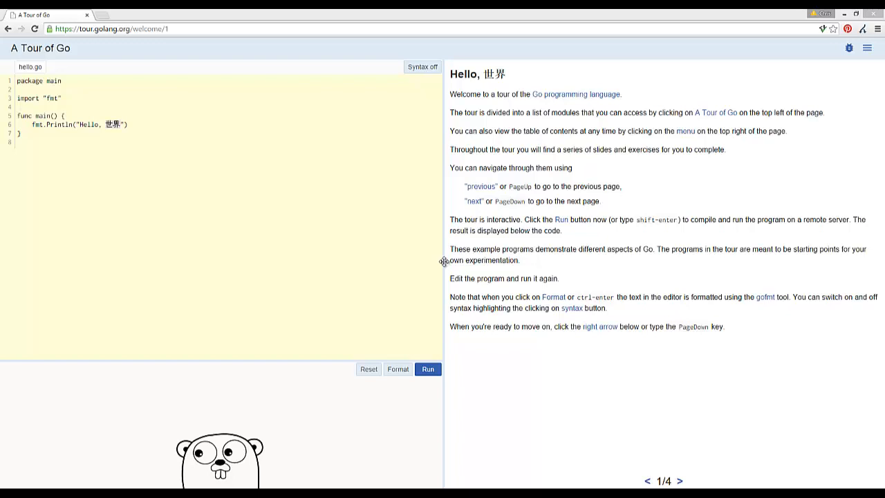
{"action": "mouse_move", "coordinate": [446, 265]}
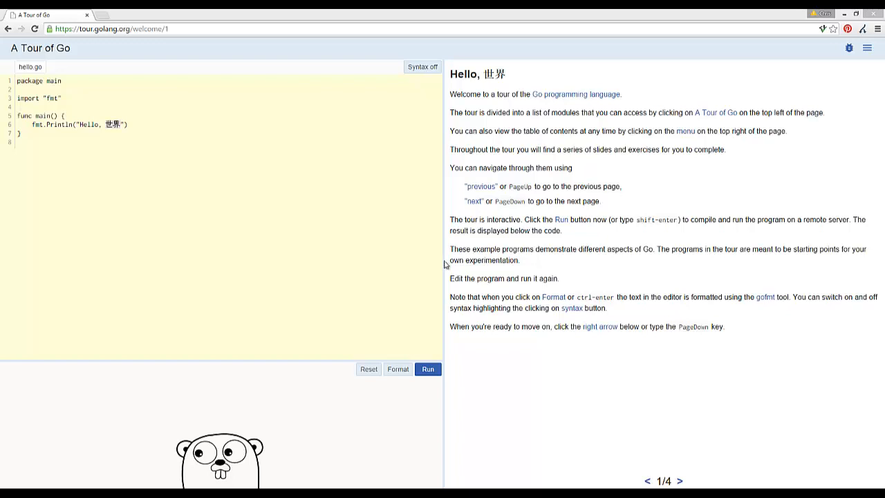